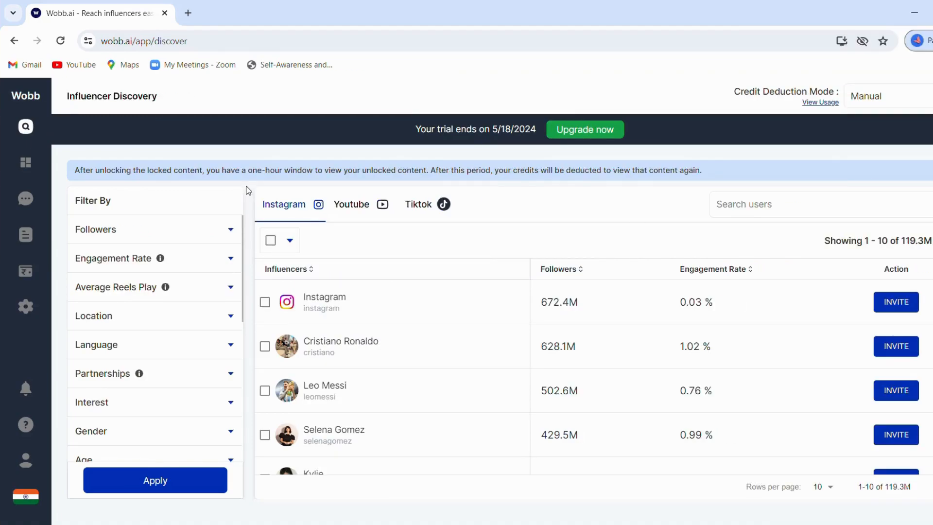
{"action": "mouse_move", "coordinate": [211, 422]}
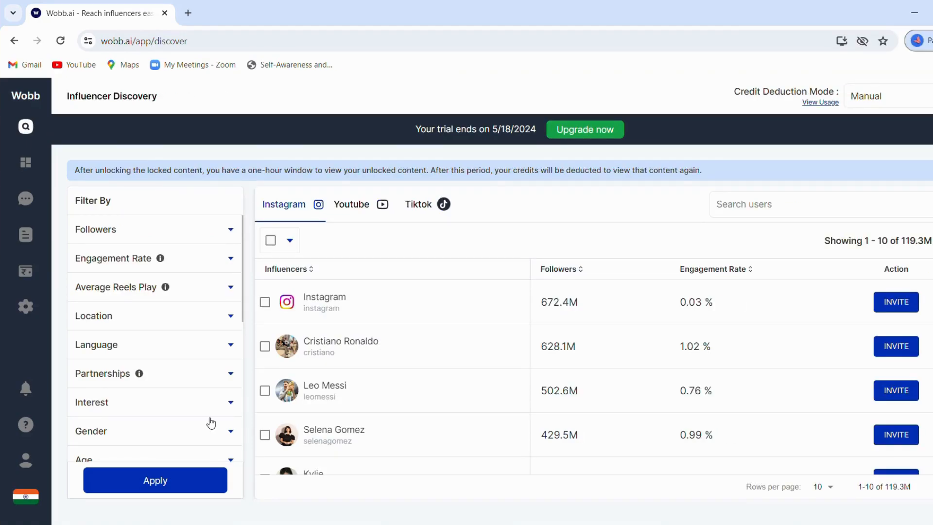
{"action": "mouse_move", "coordinate": [231, 289]}
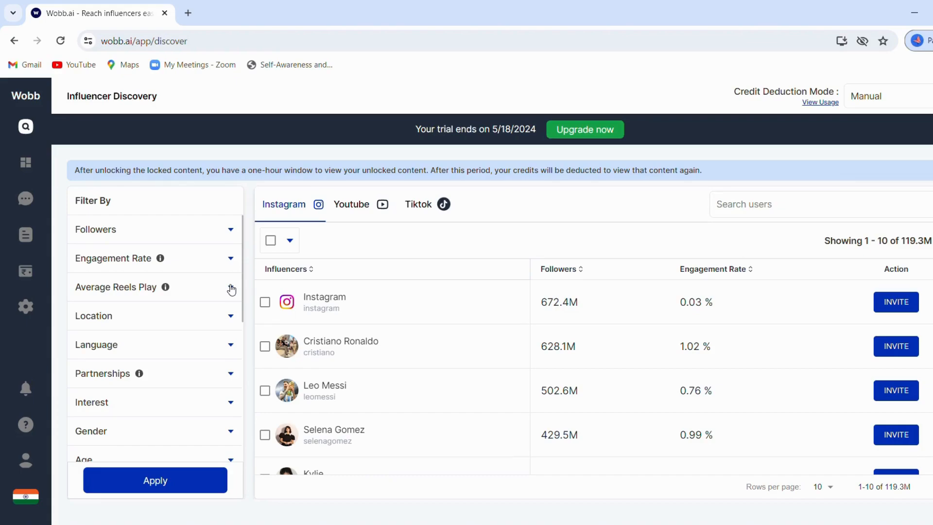
{"action": "mouse_move", "coordinate": [83, 25]}
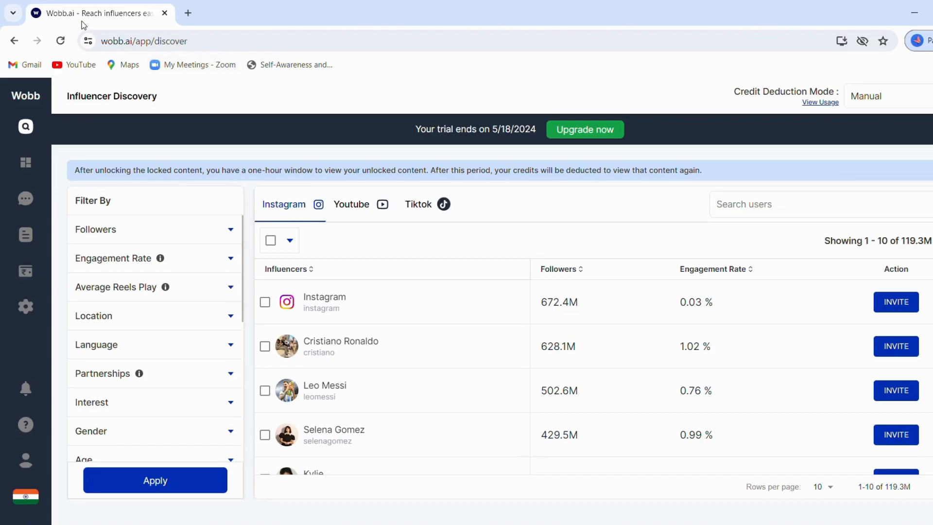
Step: Scroll the Instagram influencer results table down to the Selena Gomez row
{"action": "left_click", "coordinate": [143, 40]}
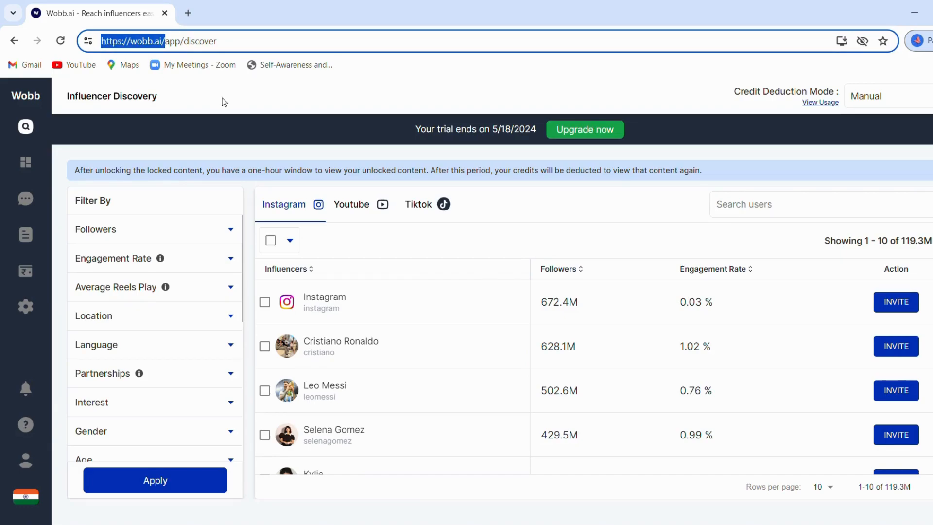
{"action": "left_click", "coordinate": [25, 126]}
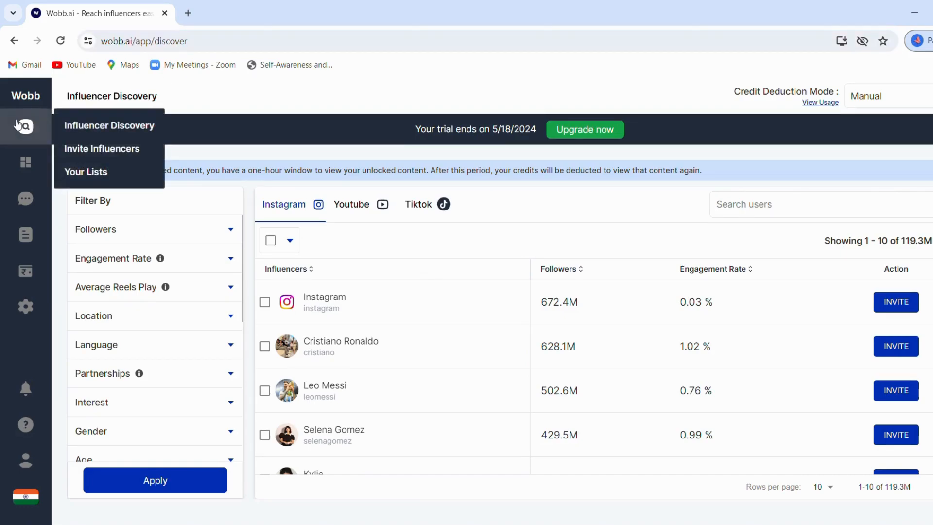
{"action": "mouse_move", "coordinate": [118, 130]}
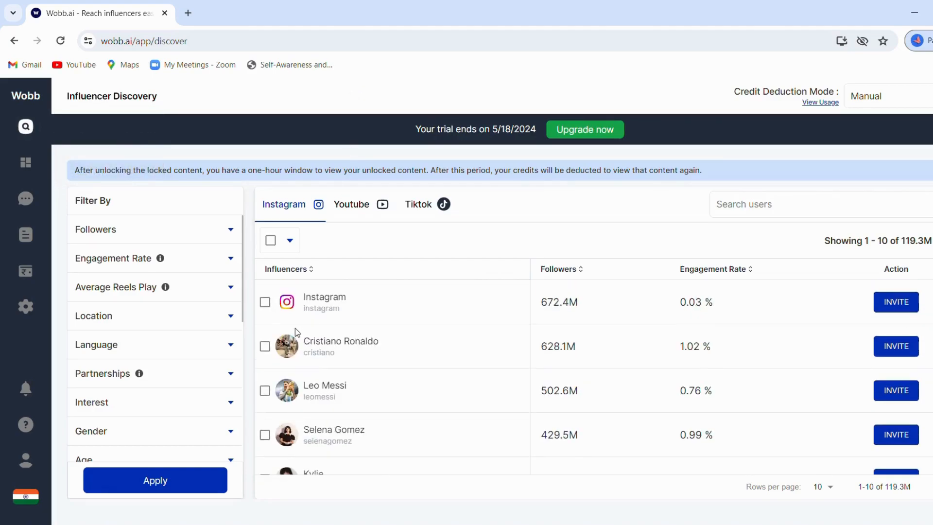
{"action": "mouse_move", "coordinate": [366, 218]}
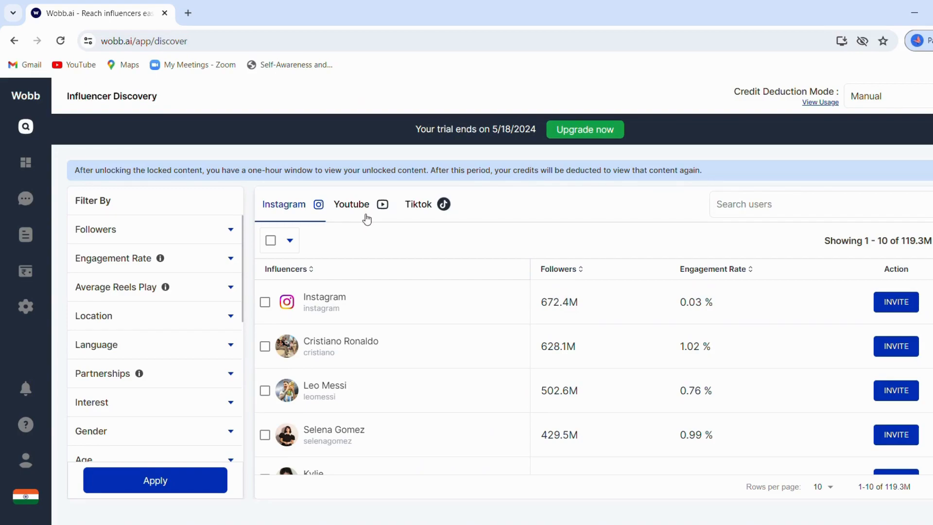
{"action": "mouse_move", "coordinate": [387, 197]}
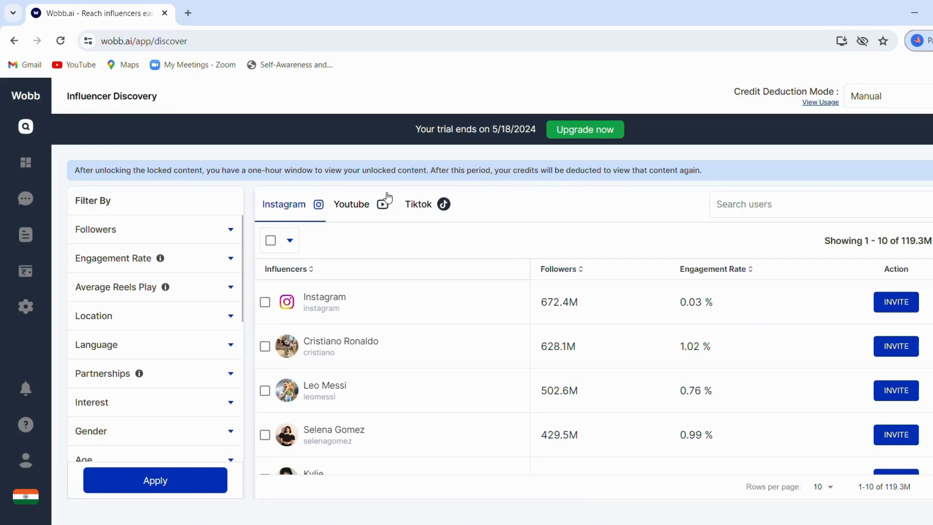
{"action": "mouse_move", "coordinate": [289, 207]}
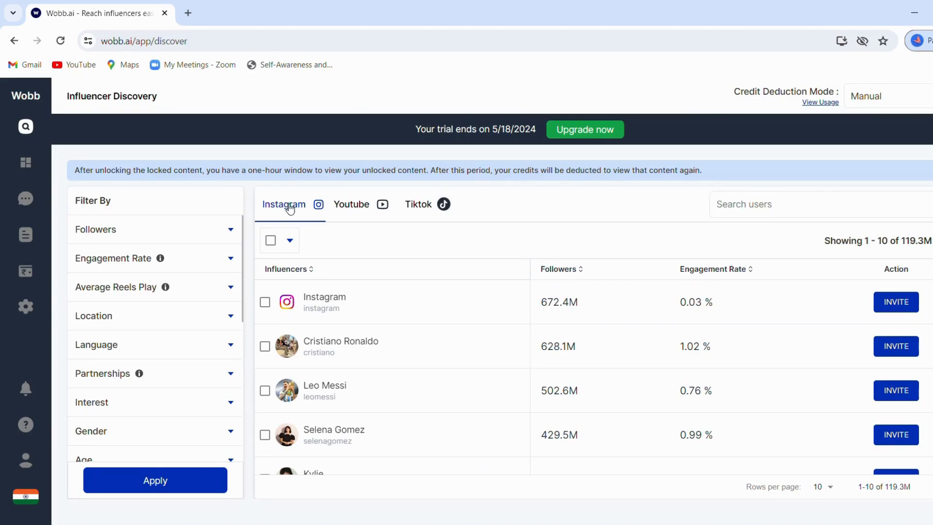
{"action": "mouse_move", "coordinate": [314, 200]}
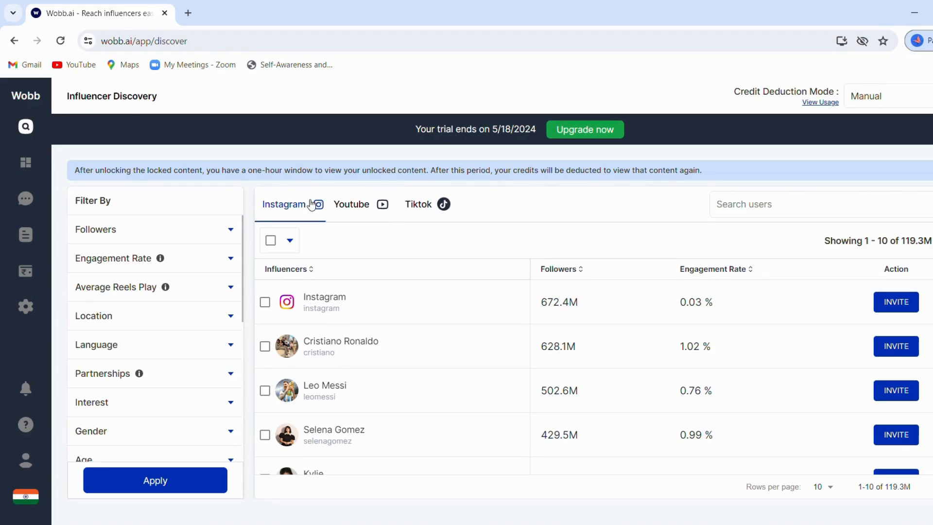
{"action": "mouse_move", "coordinate": [275, 201]}
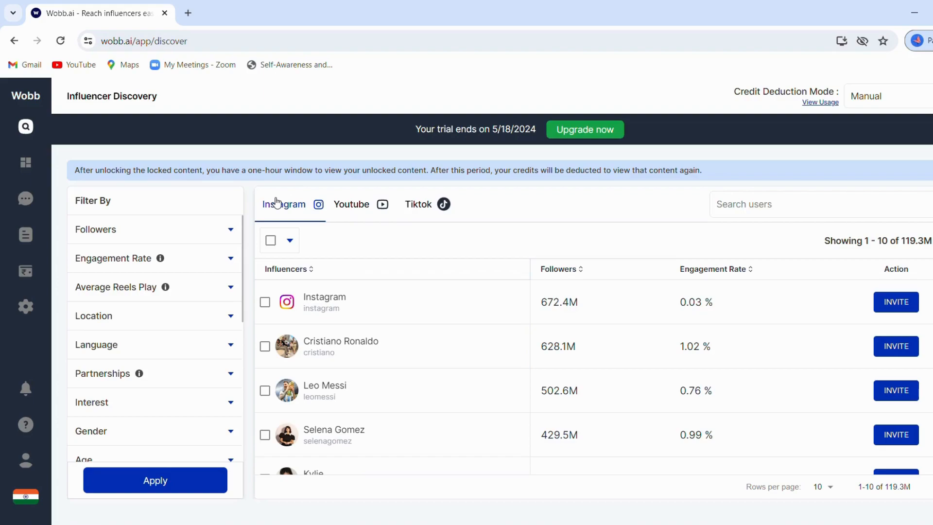
{"action": "scroll", "scroll_direction": "down", "scroll_amount": 3}
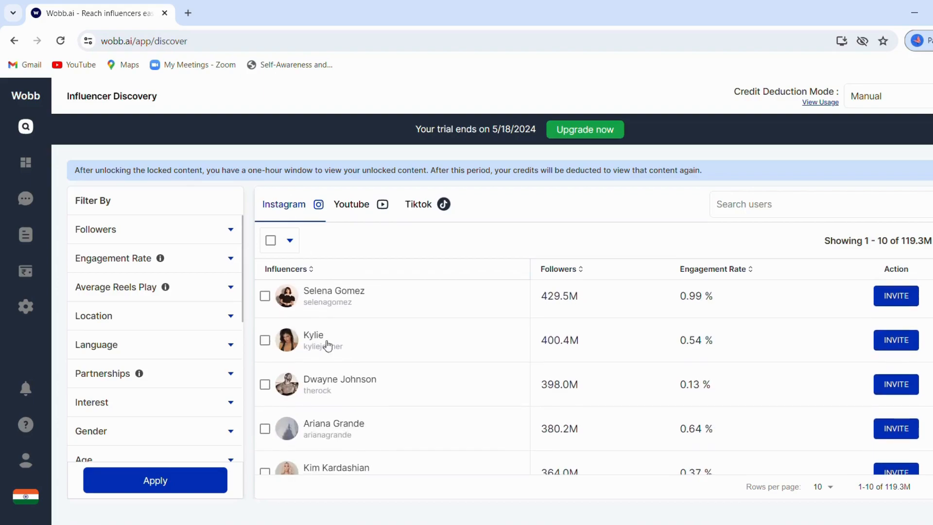
{"action": "mouse_move", "coordinate": [342, 297]}
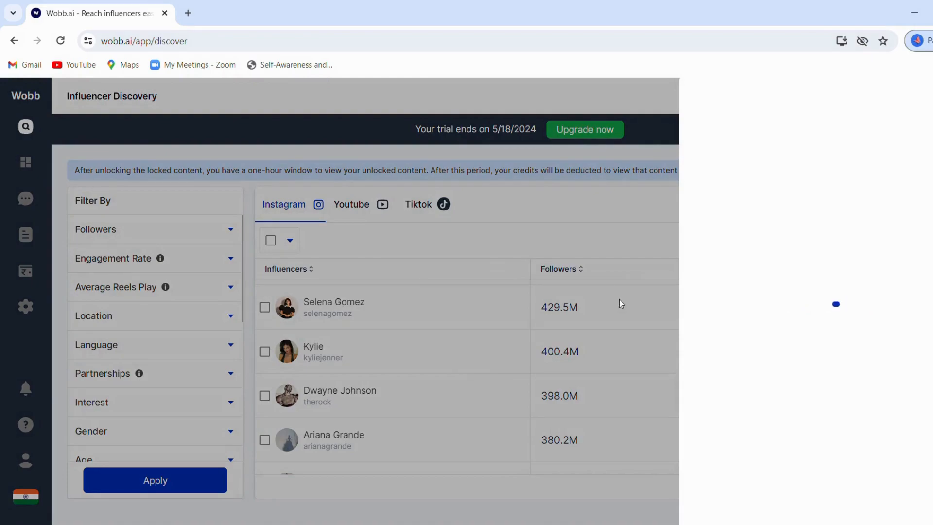
Step: Select the Selena Gomez row to load her profile side panel with followers and ER figures
{"action": "left_click", "coordinate": [333, 307]}
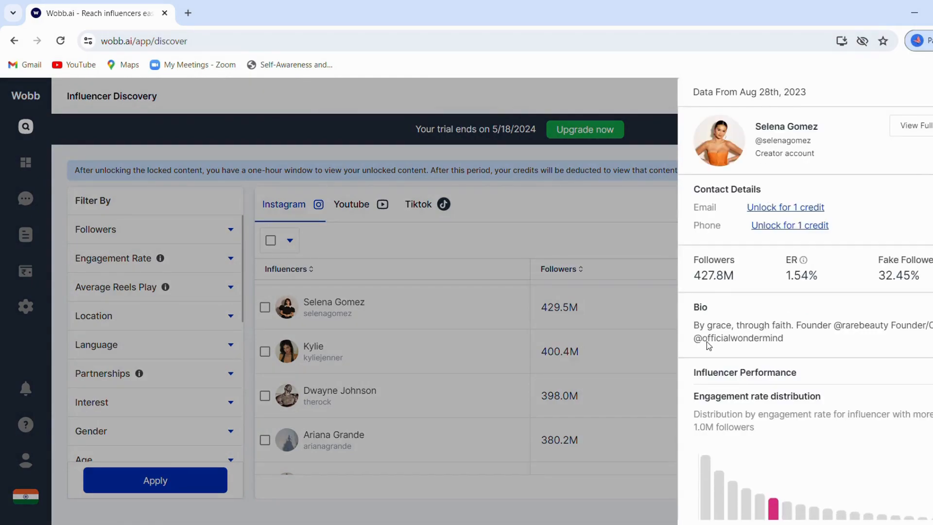
{"action": "mouse_move", "coordinate": [774, 60]}
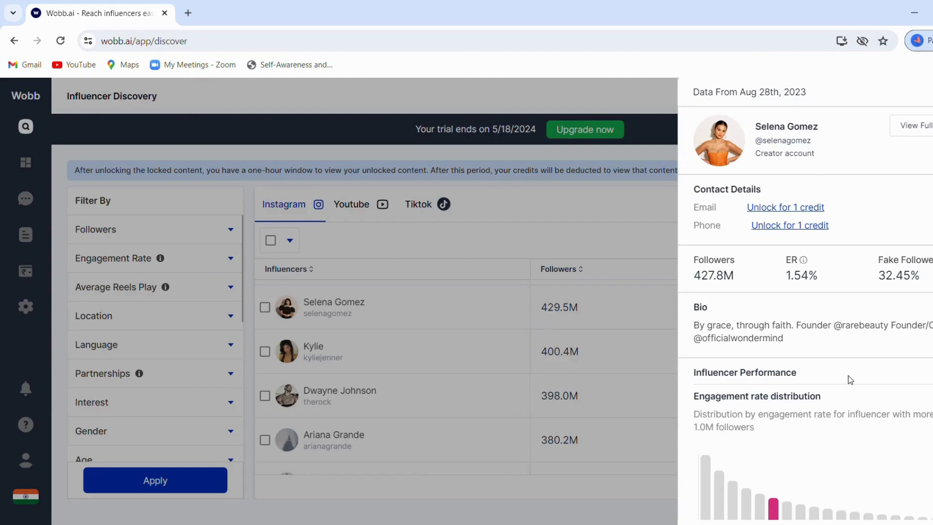
{"action": "mouse_move", "coordinate": [762, 264]}
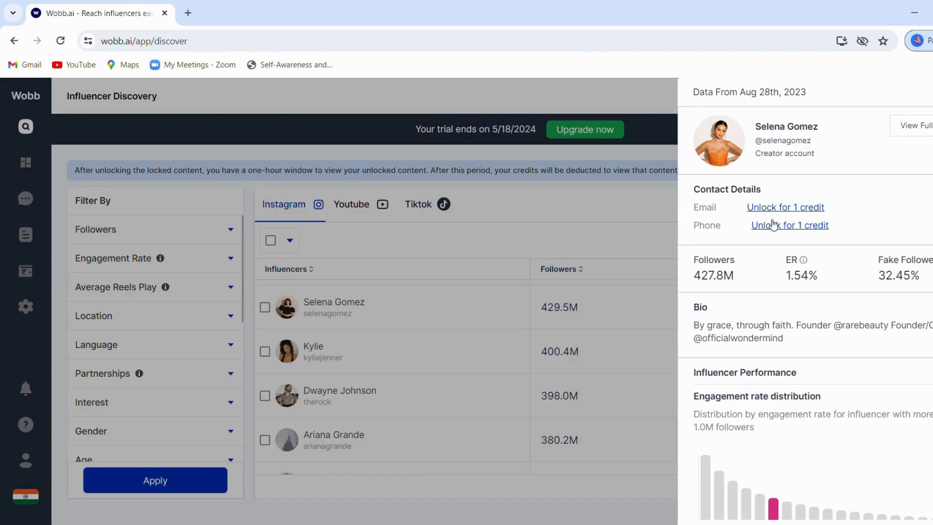
{"action": "mouse_move", "coordinate": [694, 258]}
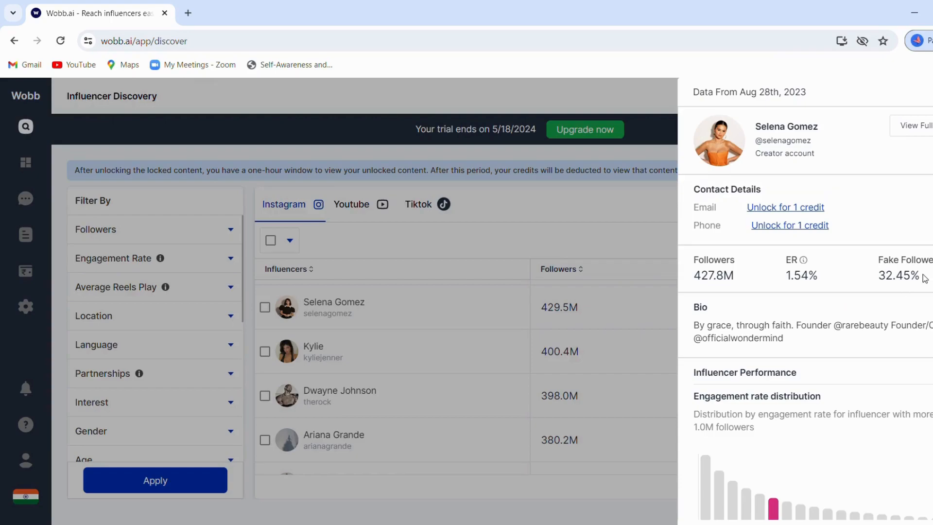
{"action": "mouse_move", "coordinate": [779, 296]}
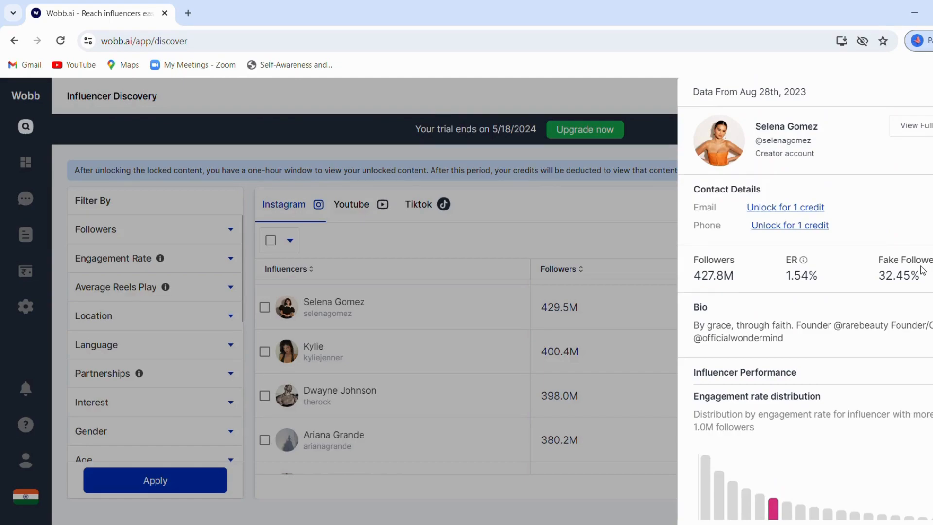
Step: Scroll the profile panel to the engagement rate distribution, 1.9K posts and 6.6M average likes
{"action": "scroll", "scroll_direction": "up", "scroll_amount": 3}
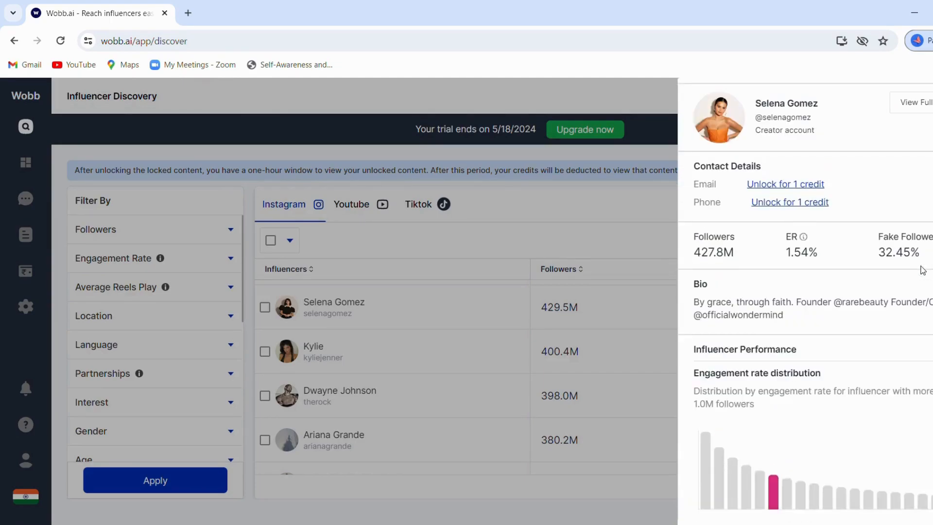
{"action": "scroll", "scroll_direction": "down", "scroll_amount": 3}
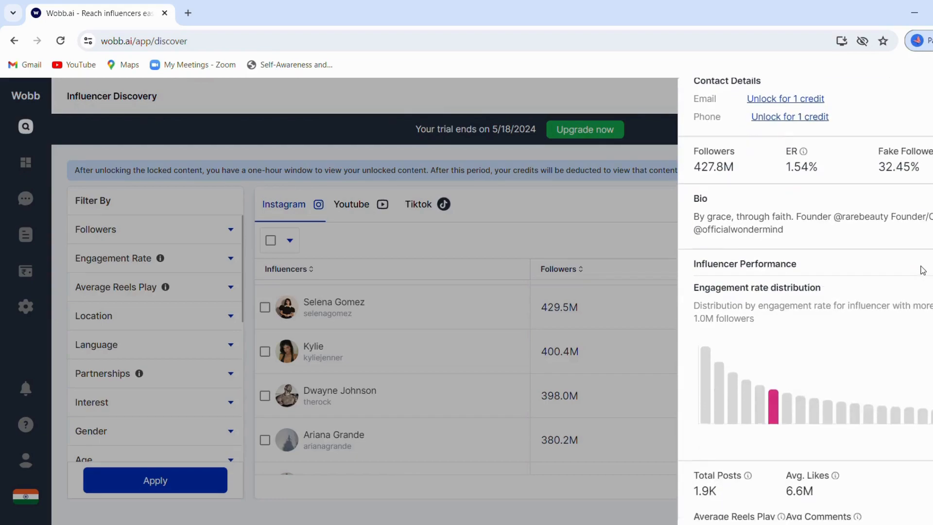